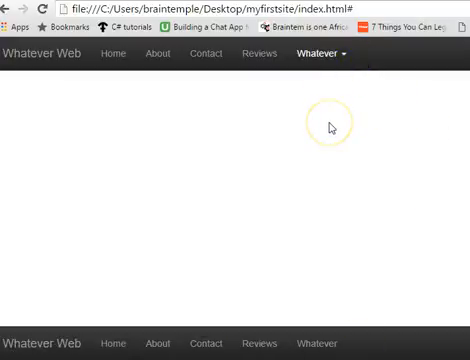
pyautogui.moveTo(324, 124)
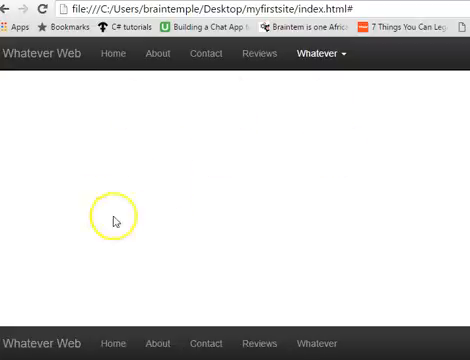
pyautogui.moveTo(58, 132)
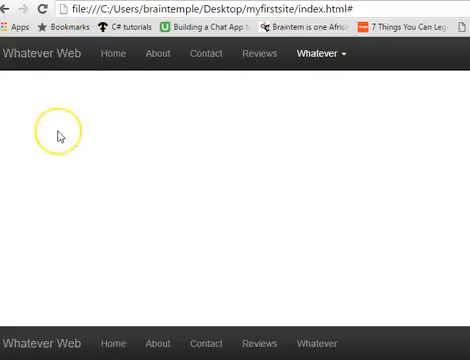
pyautogui.moveTo(104, 96)
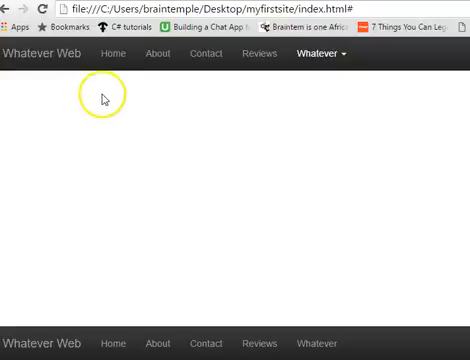
# Show the Console panel of the developer tools for the Whatever Web page.
pyautogui.rightClick(100, 96)
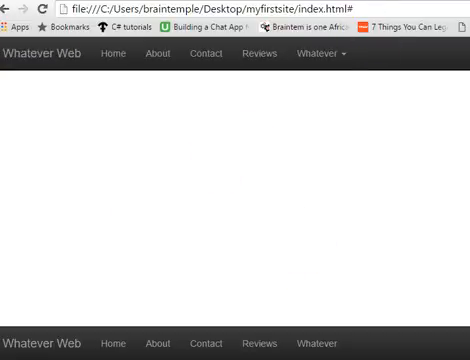
pyautogui.press('F12')
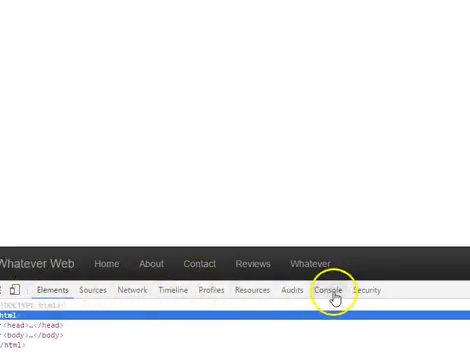
pyautogui.click(332, 292)
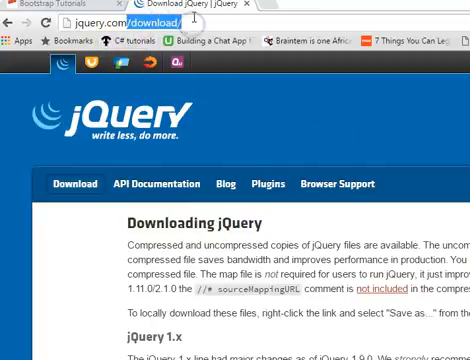
# Scroll the jQuery download page down to the jQuery 1.x section.
pyautogui.scroll(-3)
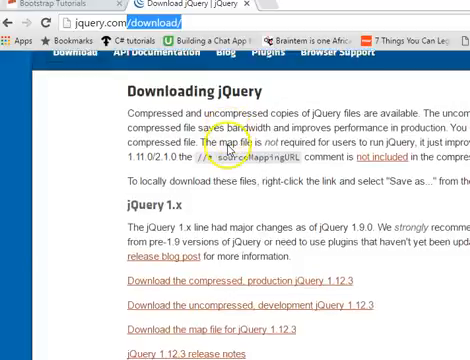
pyautogui.scroll(-3)
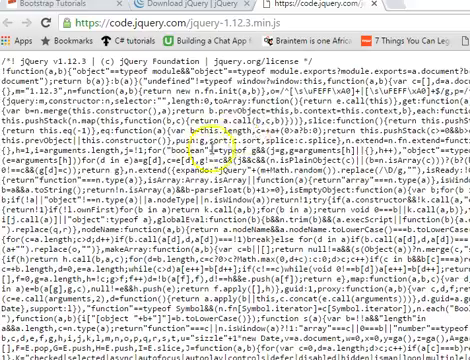
# Reach the compressed, production jQuery 1.12.3 download link.
pyautogui.scroll(-3)
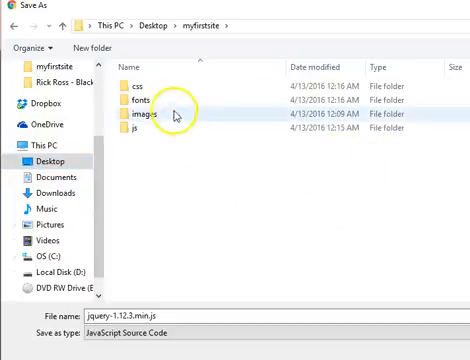
# Save jquery-1.12.3.min.js into the js folder inside myfirstsite.
pyautogui.click(160, 130)
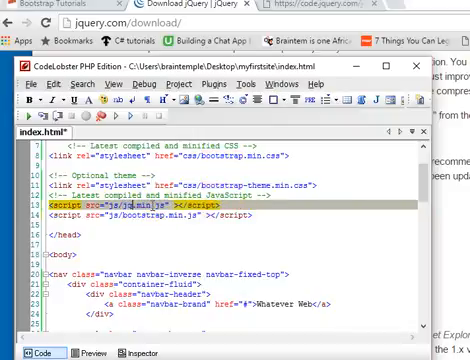
# Point the jQuery script tag's src at the js folder's jquery file, above the Bootstrap script.
pyautogui.write('query')
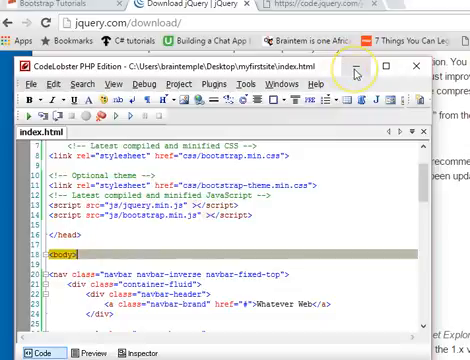
pyautogui.moveTo(356, 76)
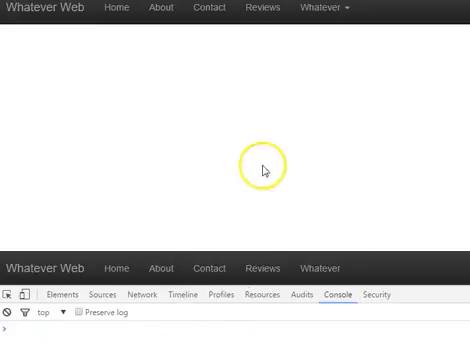
# Reload the page so the Whatever dropdown lists Link 1 through Link 4 without errors.
pyautogui.click(322, 8)
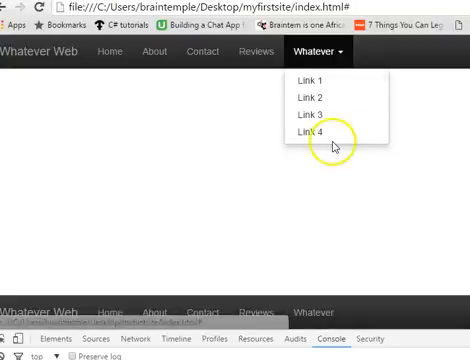
pyautogui.moveTo(256, 166)
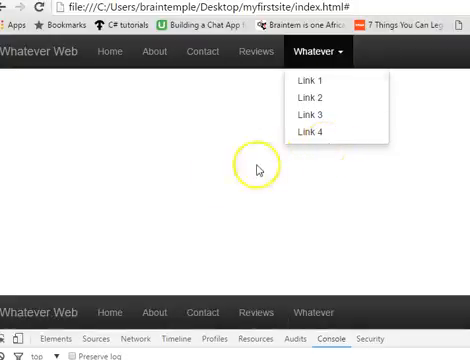